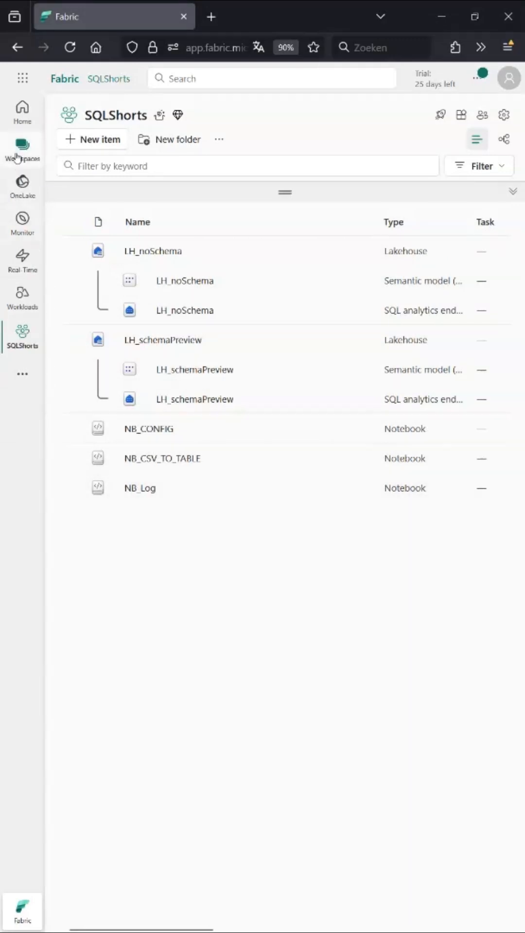
Step: Go from the Workspaces pane to the Deployment pipelines page
left_click(22, 147)
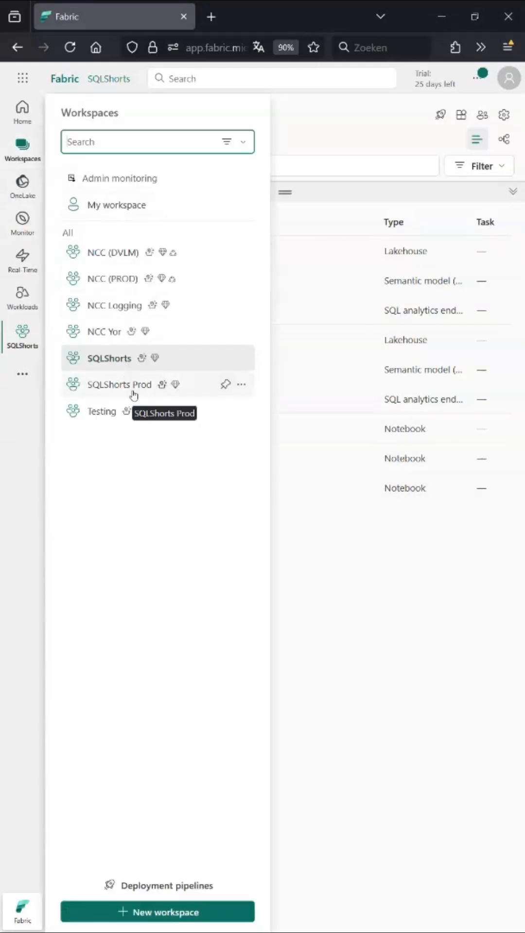
left_click(157, 885)
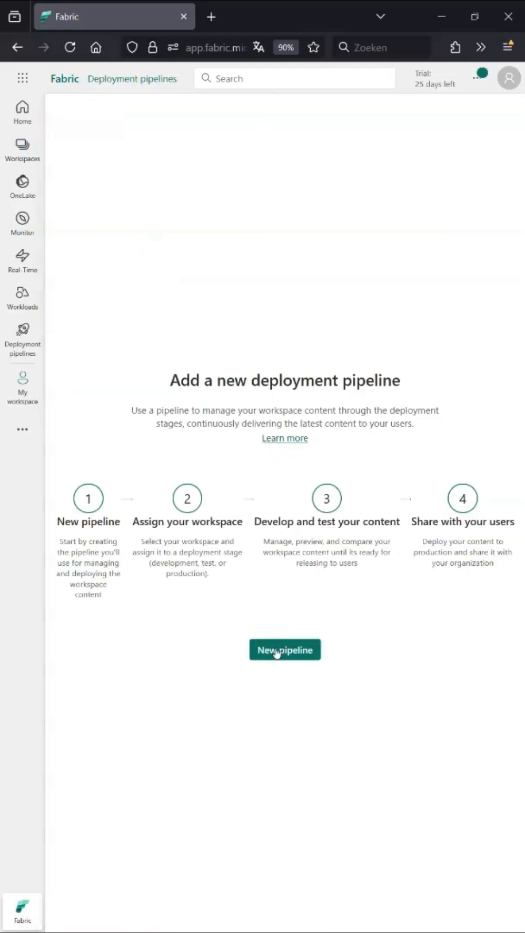
Step: Create a new deployment pipeline named 'To Production' with Development and Production stages
left_click(284, 649)
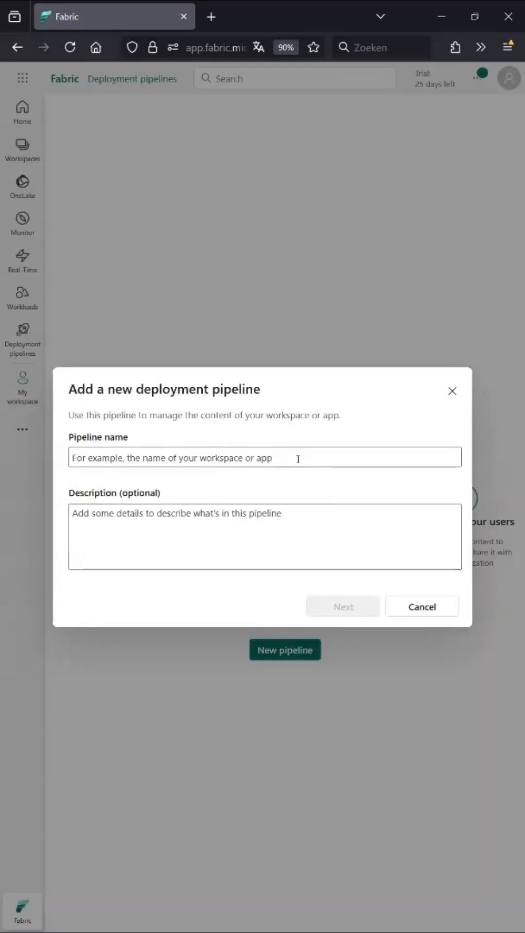
left_click(421, 606)
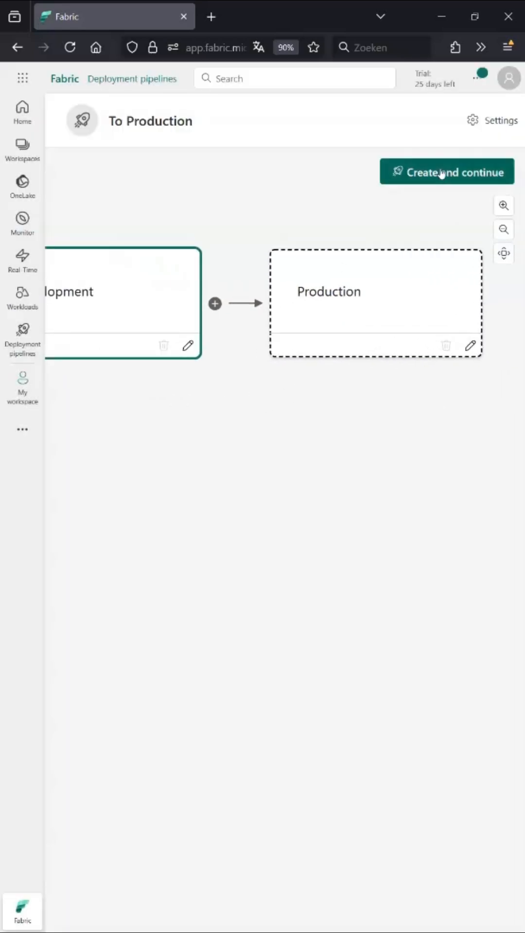
left_click(445, 172)
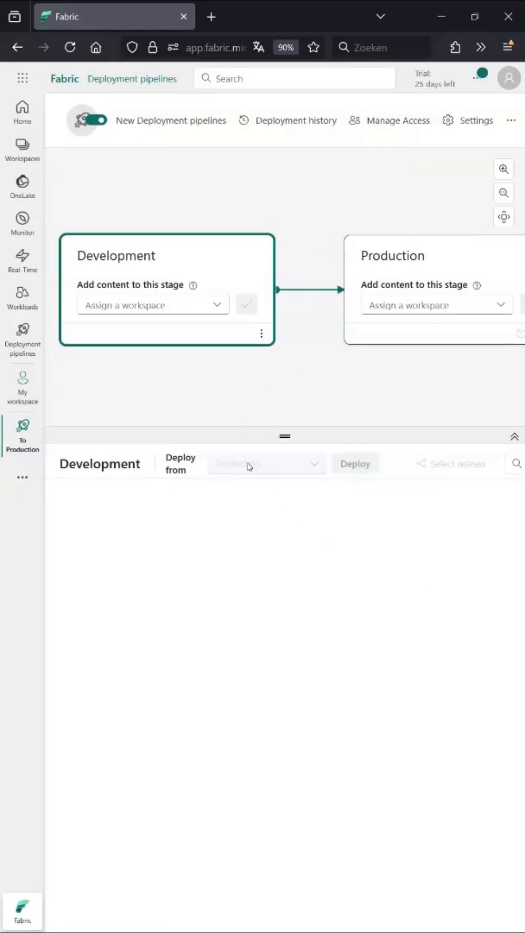
Step: Assign SQLShorts to Development and SQLShorts Prod to Production
left_click(152, 304)
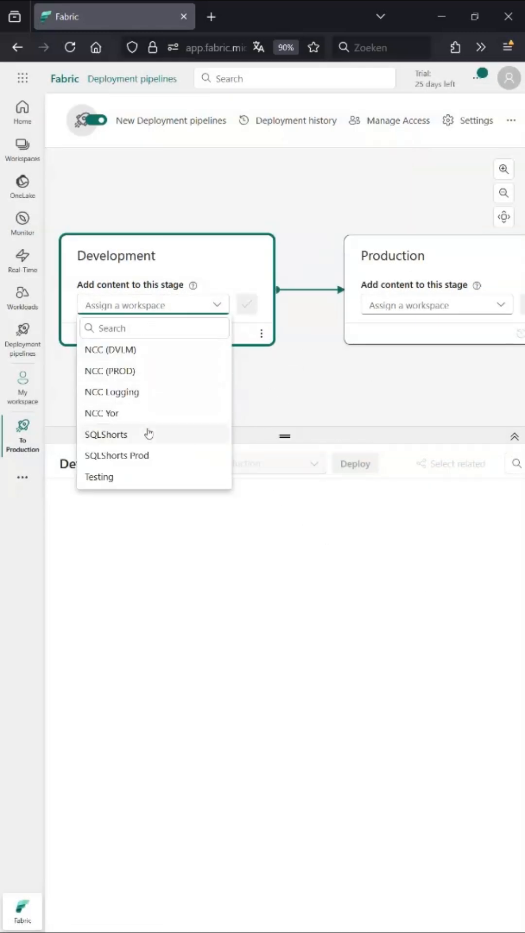
left_click(105, 434)
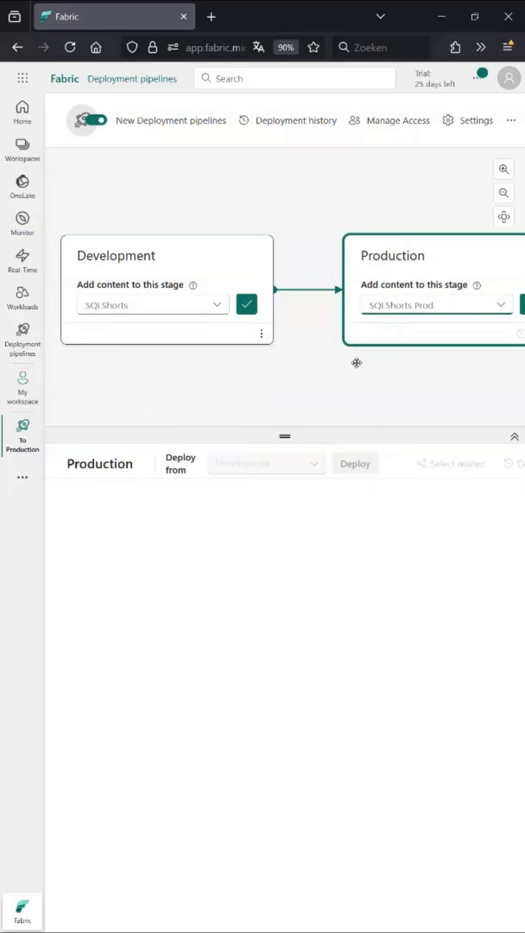
left_click(247, 303)
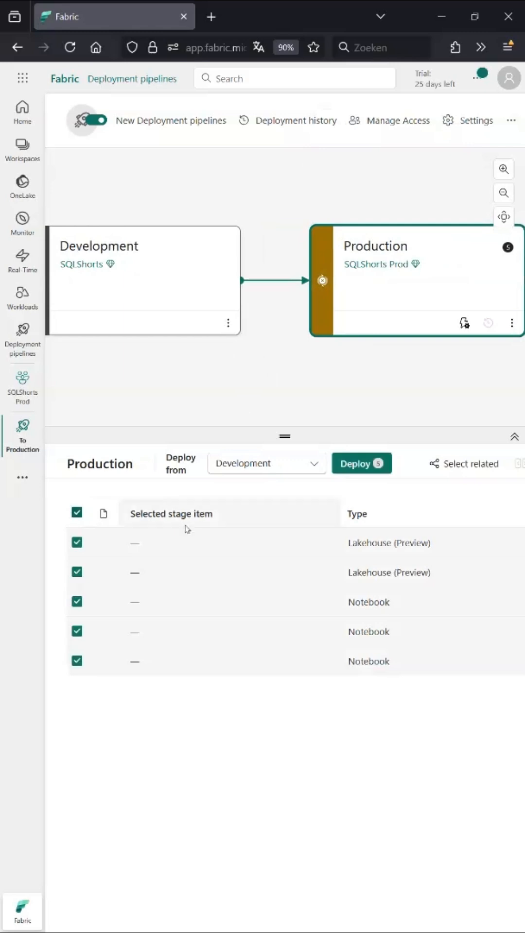
Step: Deploy the five Development items to the Production stage and confirm
left_click(360, 463)
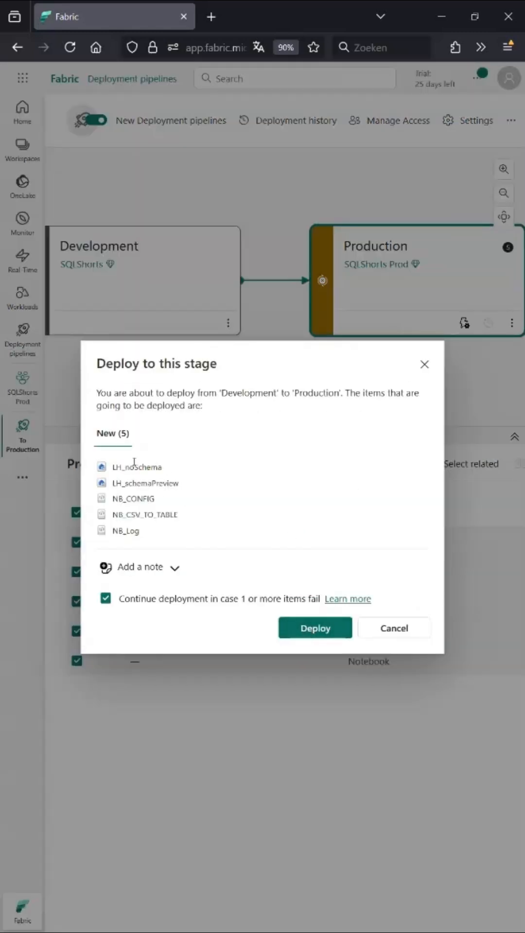
mouse_move(217, 602)
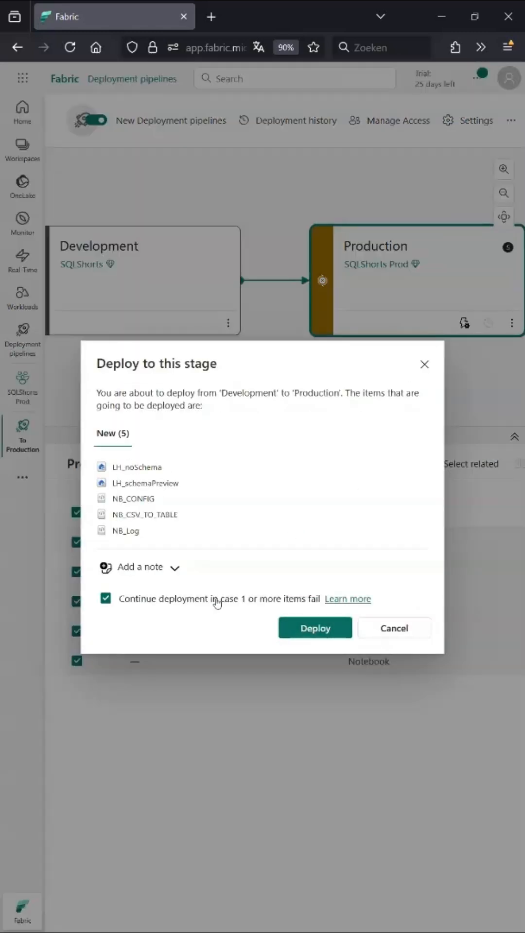
left_click(314, 627)
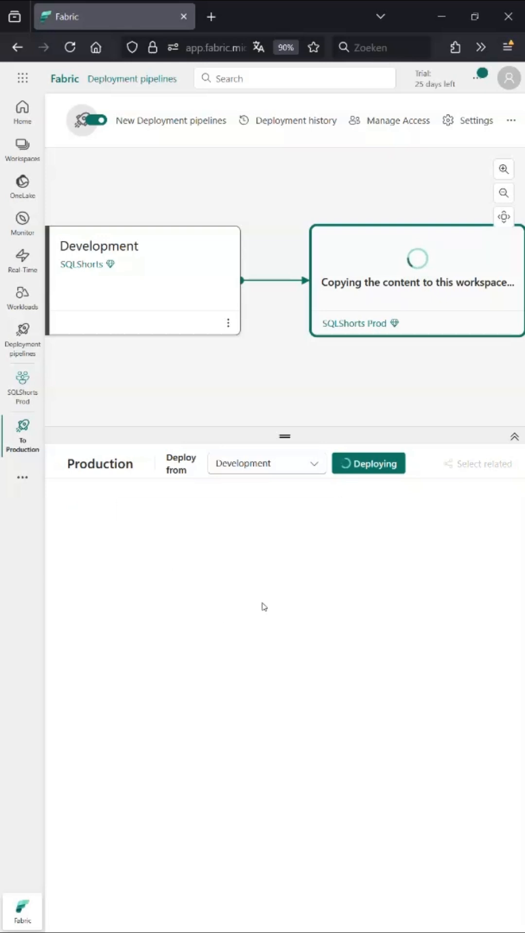
mouse_move(316, 570)
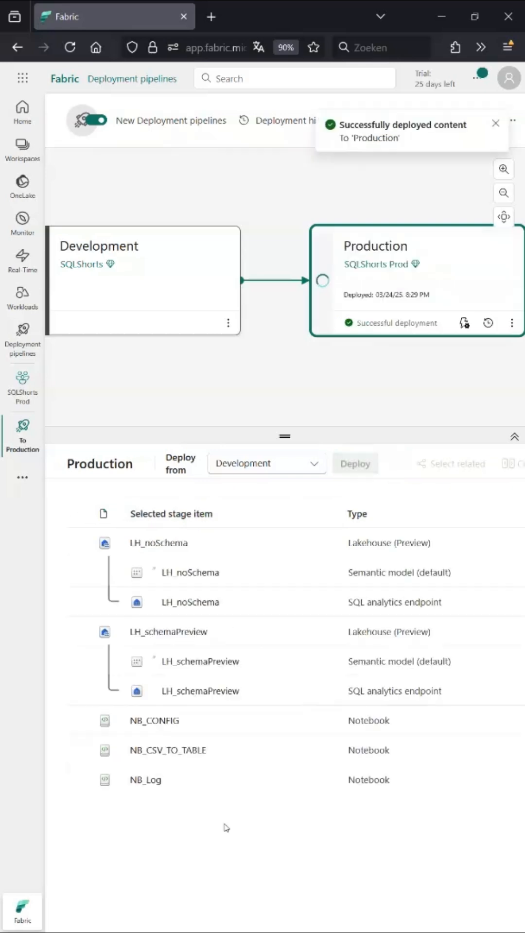
mouse_move(14, 415)
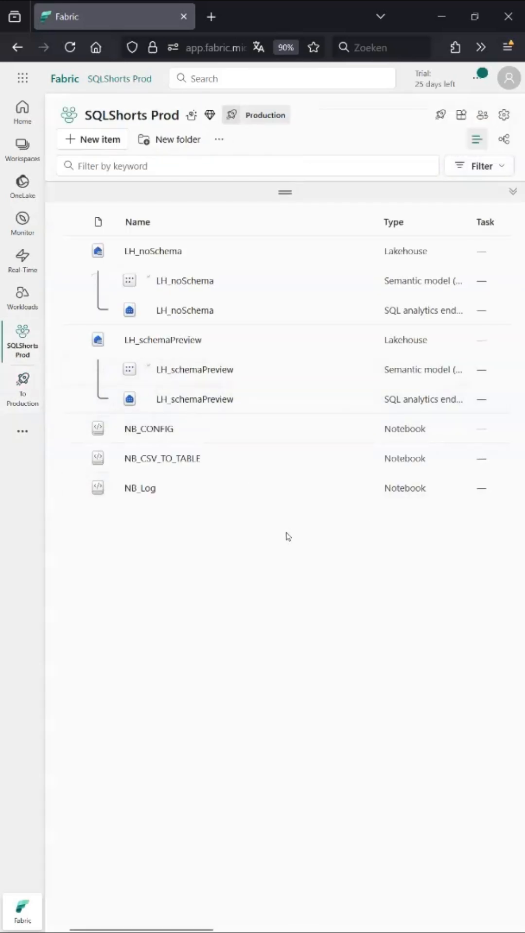
Step: Check NB_Log's About details in SQLShorts Prod, then go back to To Production
left_click(140, 488)
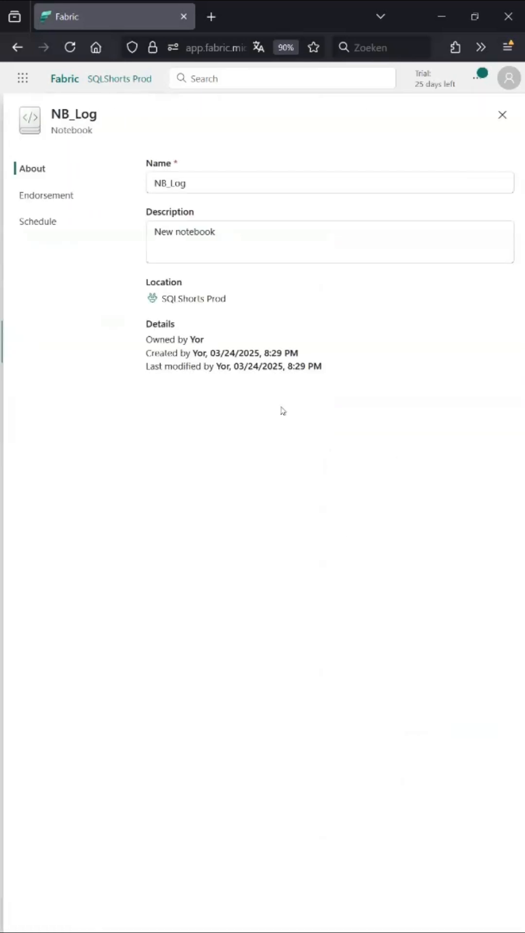
mouse_move(329, 356)
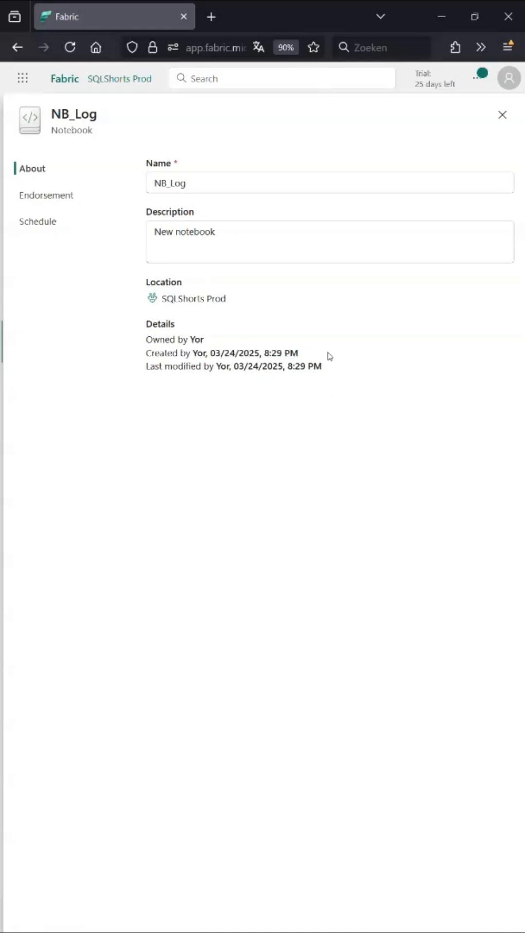
left_click(501, 114)
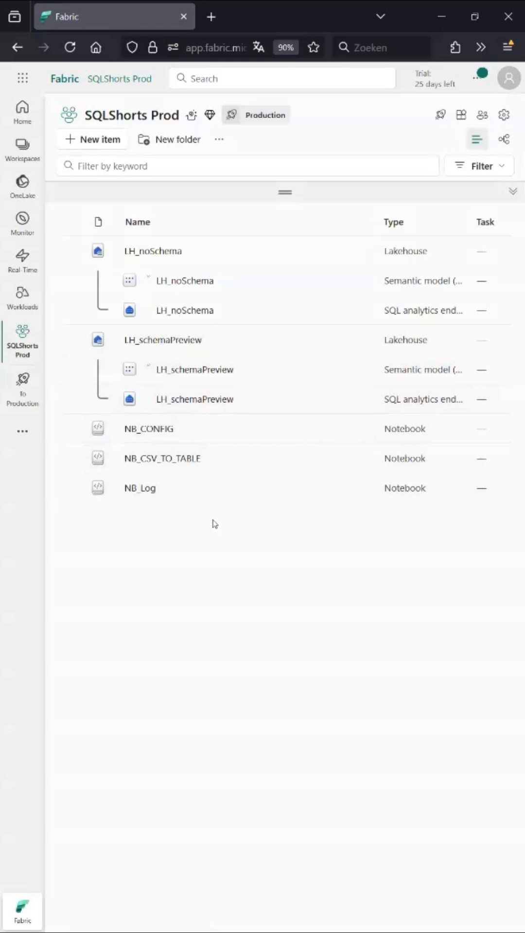
mouse_move(172, 443)
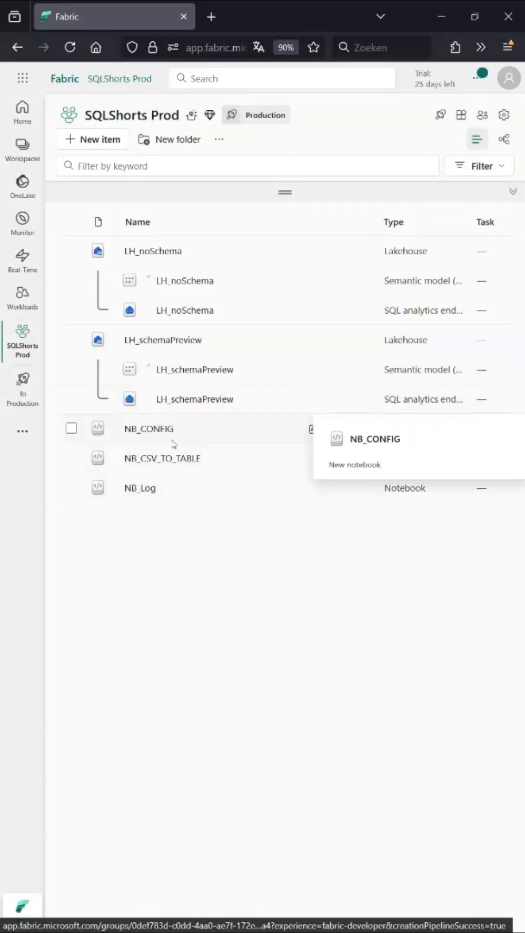
mouse_move(173, 501)
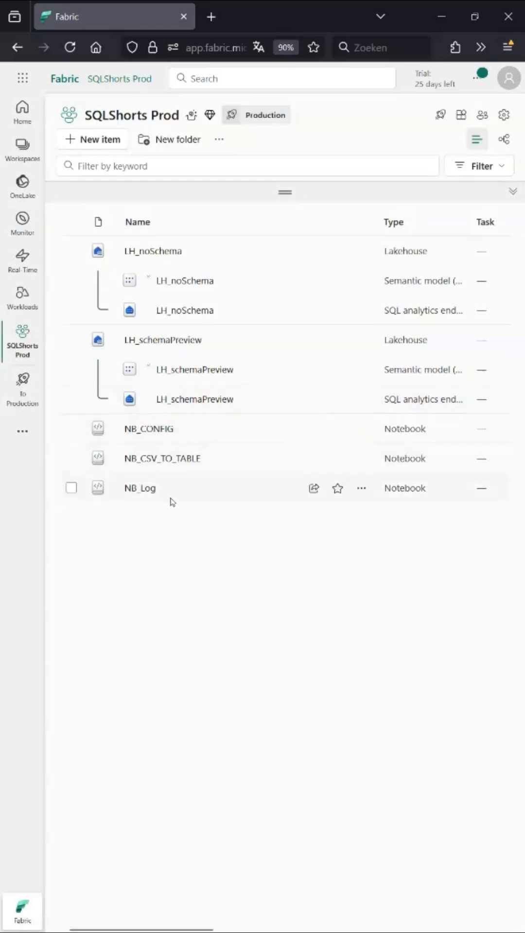
left_click(22, 434)
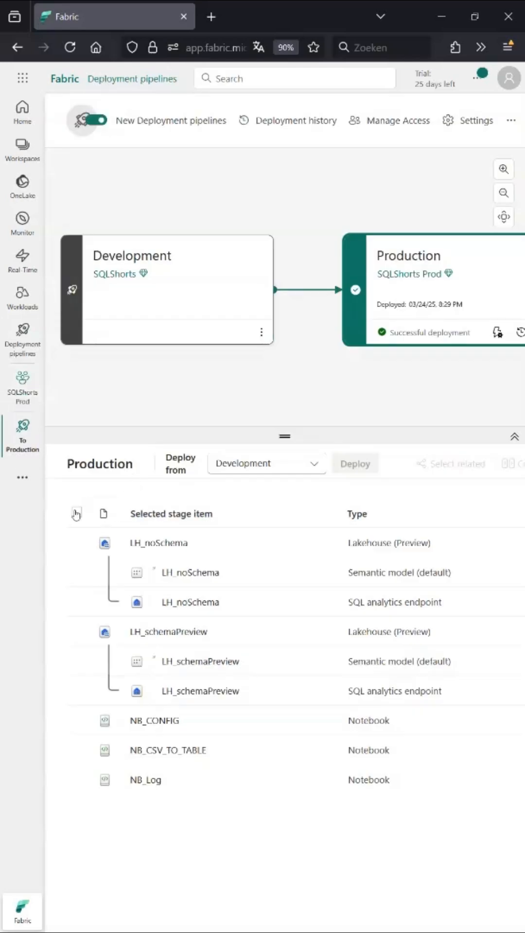
Step: Run another Deploy of Development content into the Production stage
left_click(354, 463)
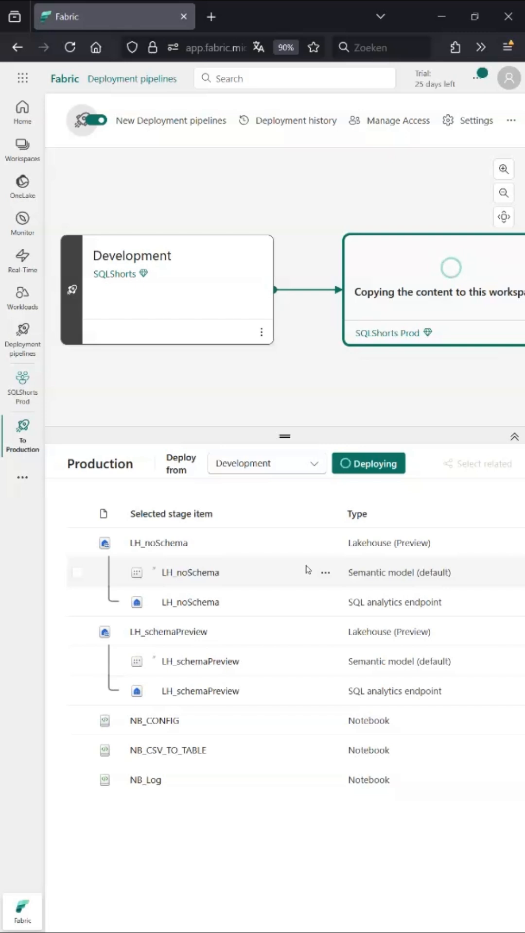
mouse_move(325, 543)
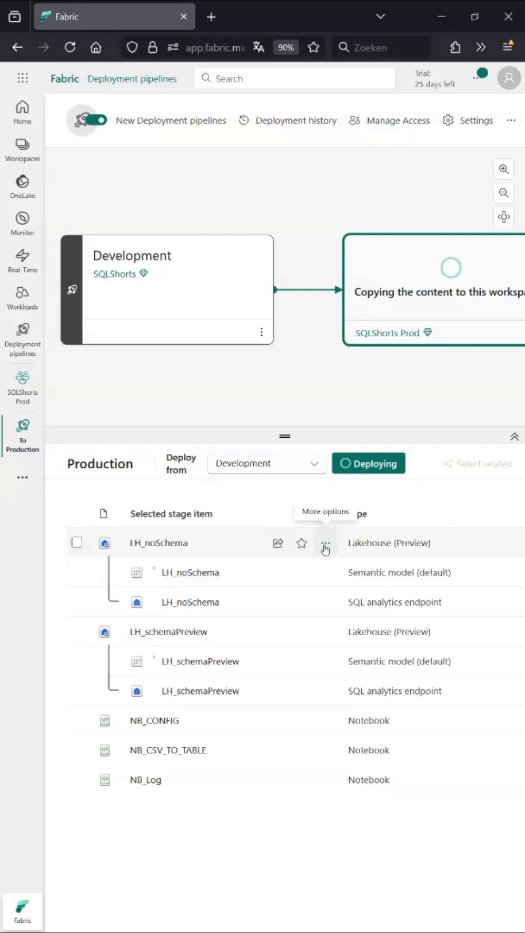